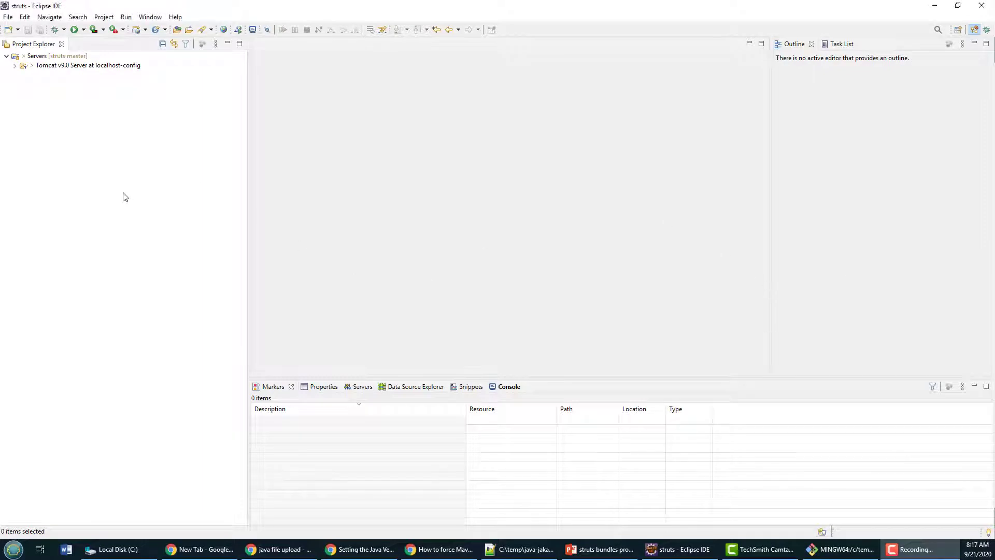
Start the New Maven Project wizard from the File menu.
{"action": "left_click", "coordinate": [7, 16]}
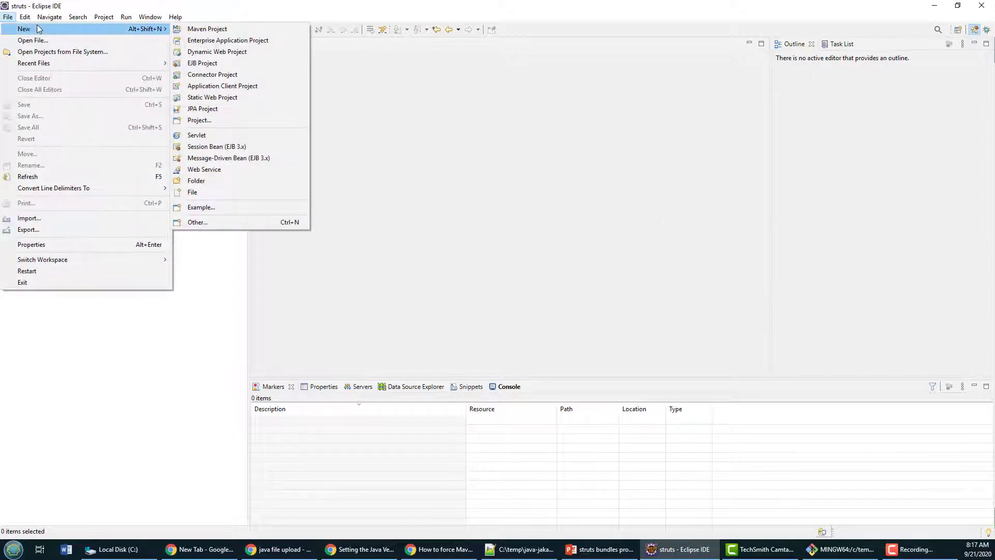
{"action": "mouse_move", "coordinate": [207, 29]}
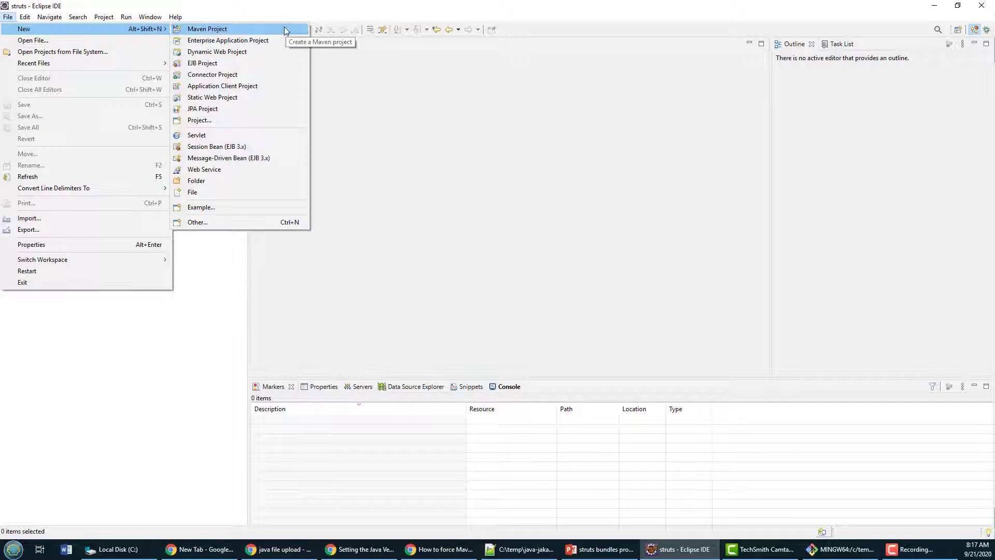
{"action": "left_click", "coordinate": [206, 29]}
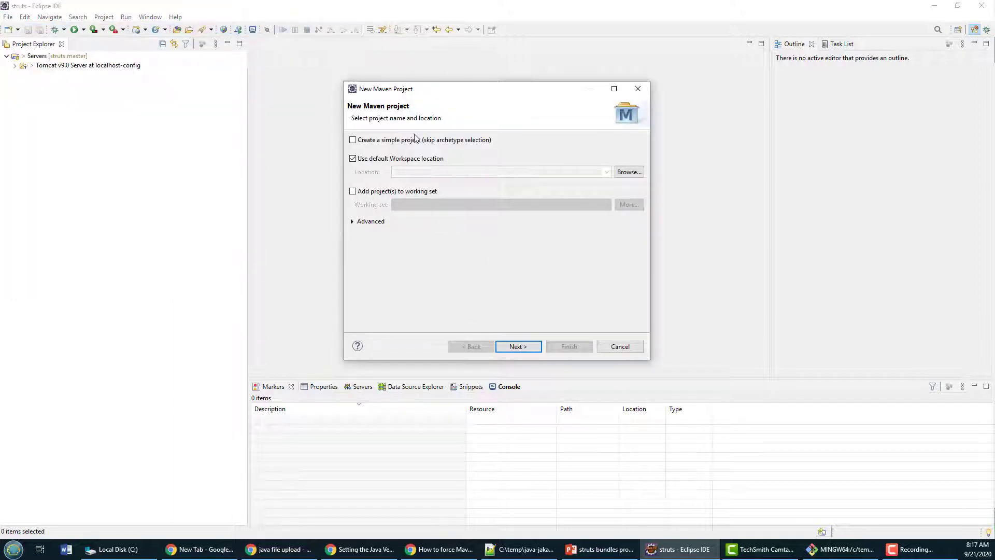
Create the project with Group Id com.mcnz and Artifact Id maven-force-jdk.
{"action": "left_click", "coordinate": [518, 346]}
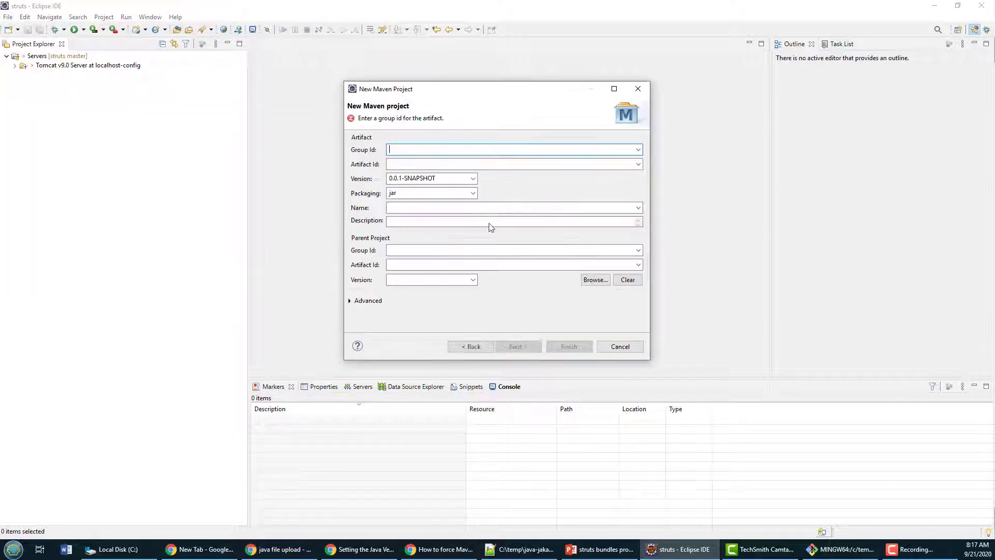
{"action": "type", "text": "com.mcnz"}
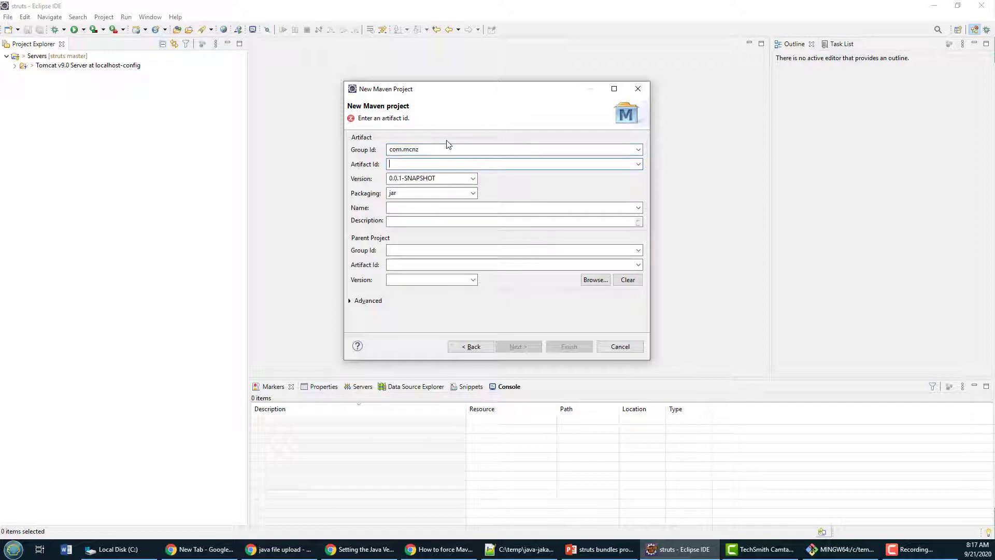
{"action": "type", "text": "maven-force-jdk"}
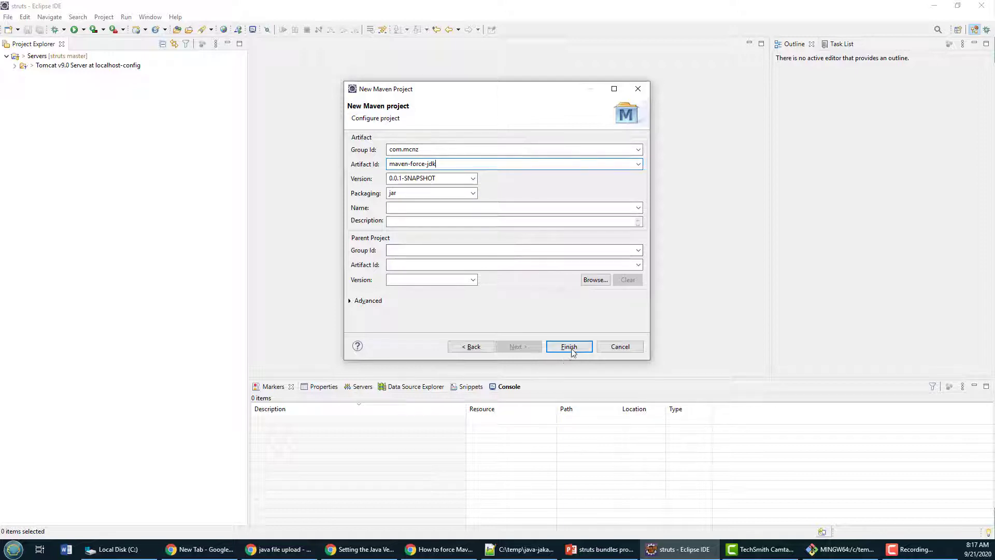
{"action": "left_click", "coordinate": [568, 346]}
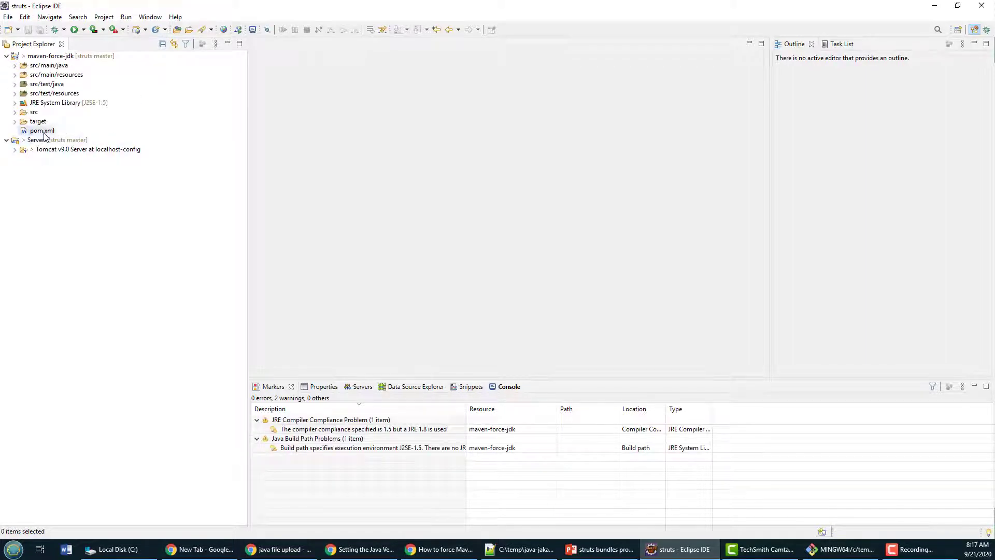
View pom.xml and the JRE compiler compliance warning, then reach the Java 1.8 compiler article.
{"action": "double_click", "coordinate": [42, 131]}
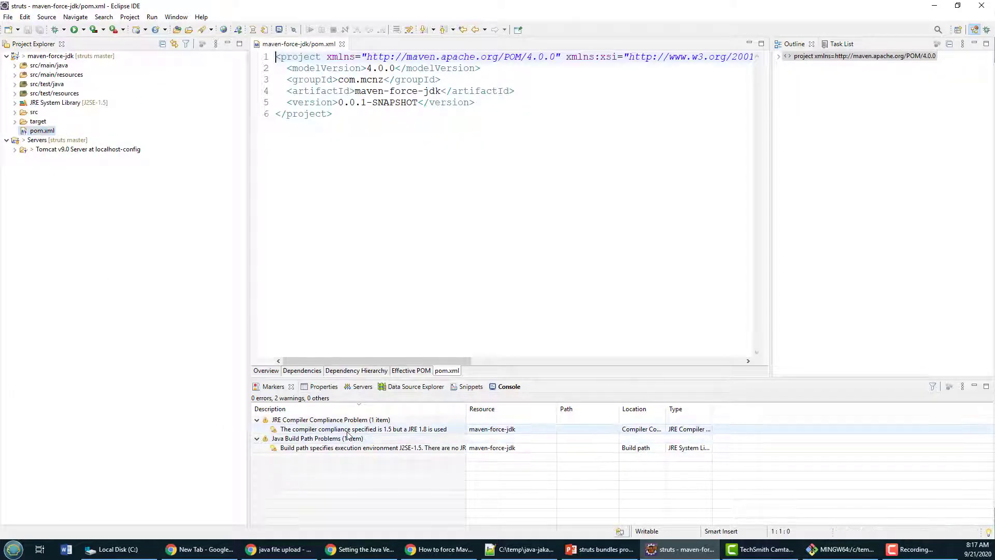
{"action": "left_click", "coordinate": [364, 428]}
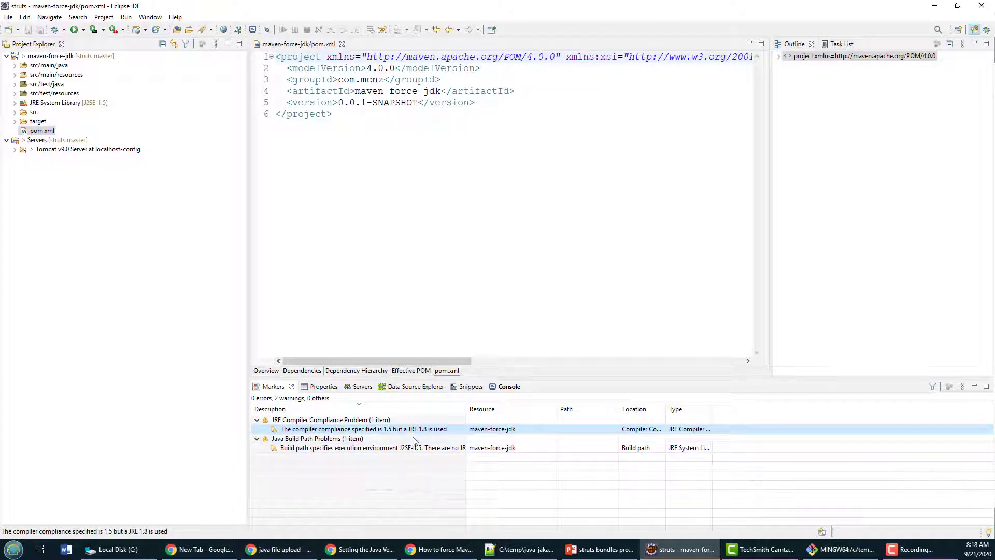
{"action": "mouse_move", "coordinate": [473, 423]}
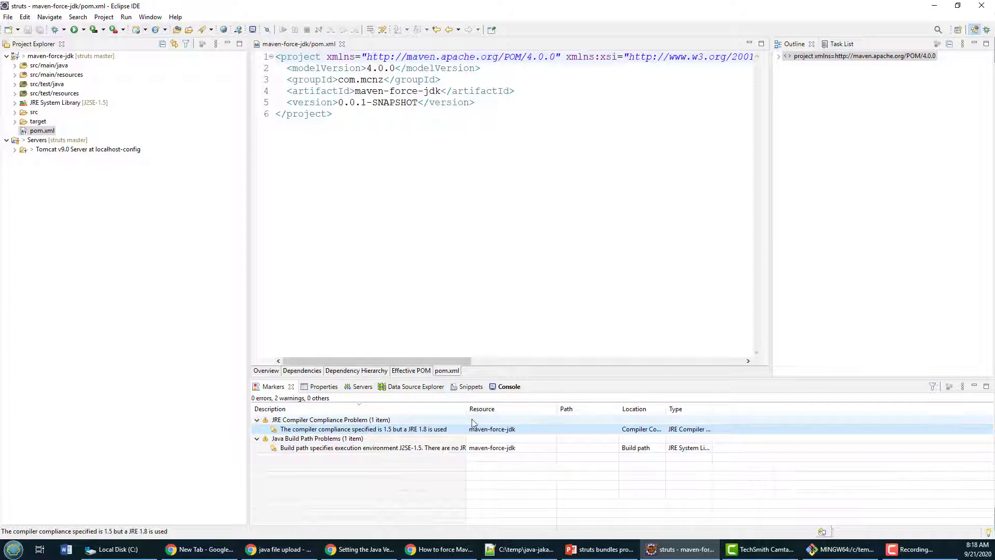
{"action": "left_click", "coordinate": [438, 549]}
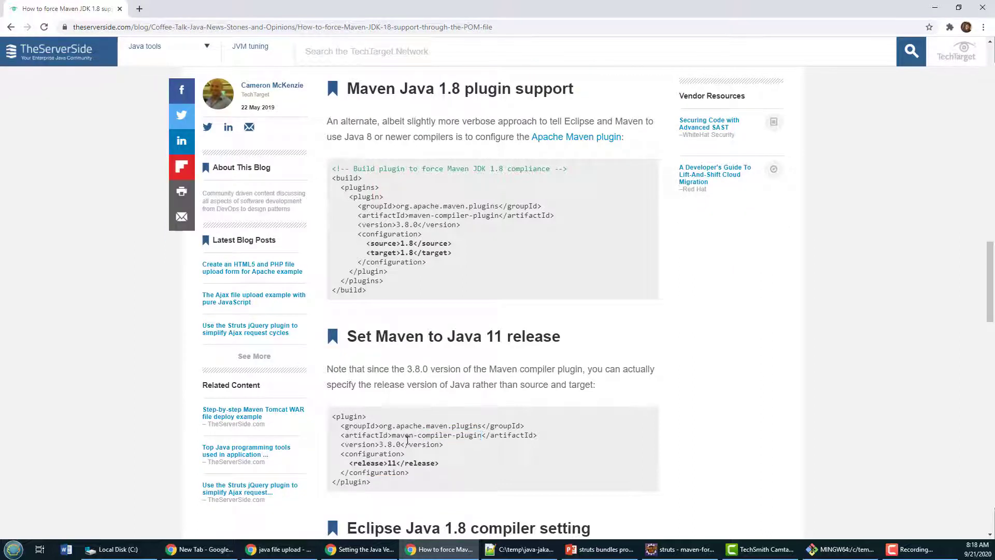
Copy the article's maven-compiler-plugin build block with source and target 1.8.
{"action": "double_click", "coordinate": [437, 434]}
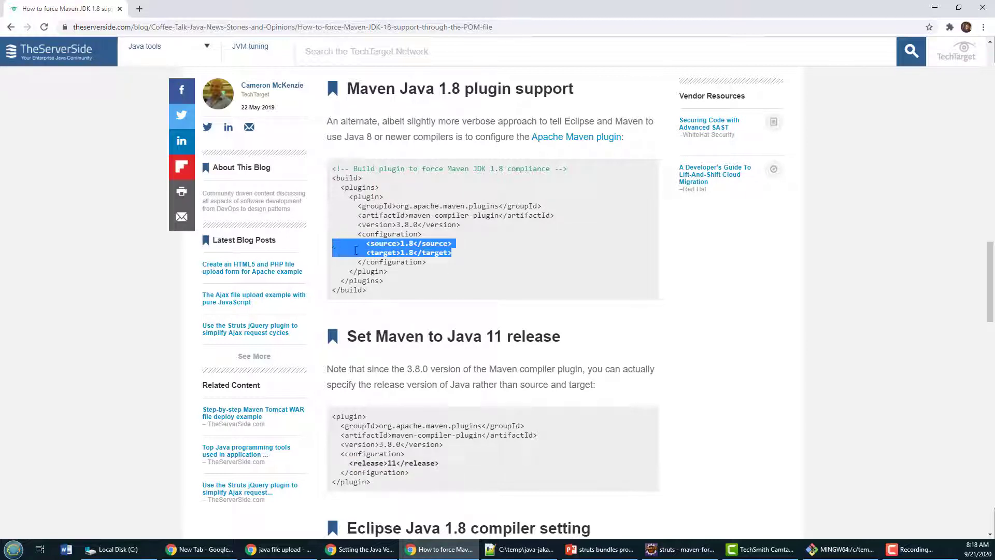
{"action": "left_click_drag", "start_coordinate": [356, 251], "coordinate": [333, 184]}
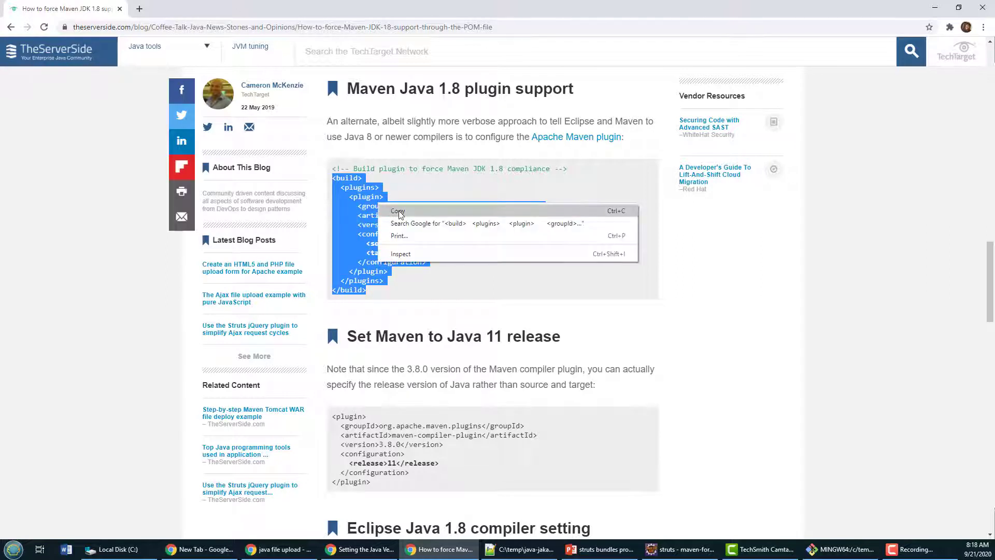
{"action": "left_click", "coordinate": [398, 210]}
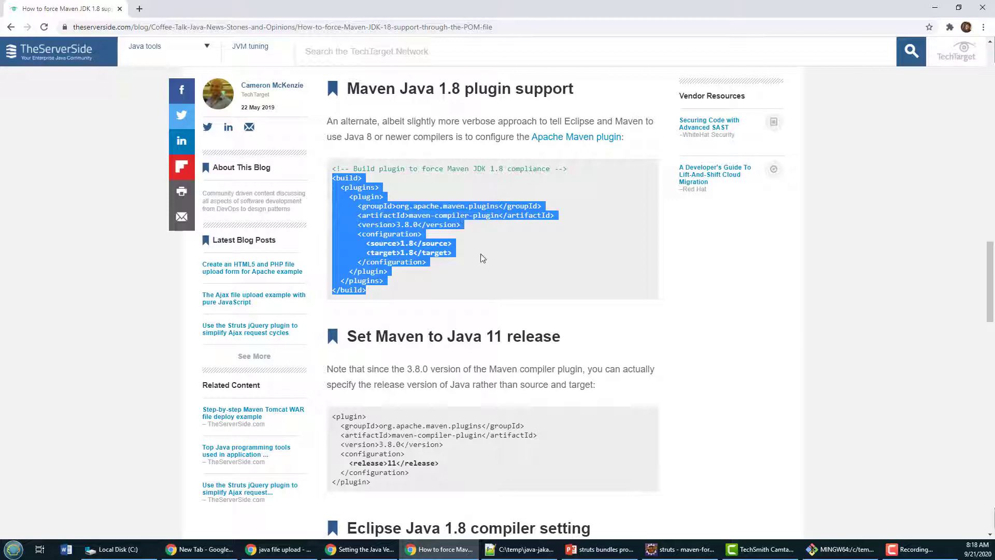
Review the article's alternative release 11 configuration snippet.
{"action": "left_click", "coordinate": [467, 256]}
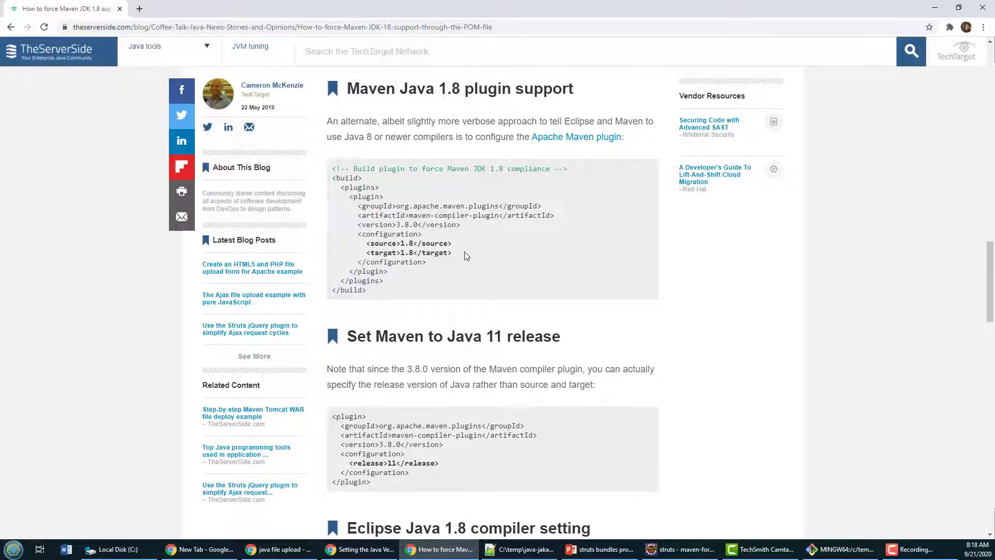
{"action": "left_click_drag", "start_coordinate": [366, 243], "coordinate": [450, 251]}
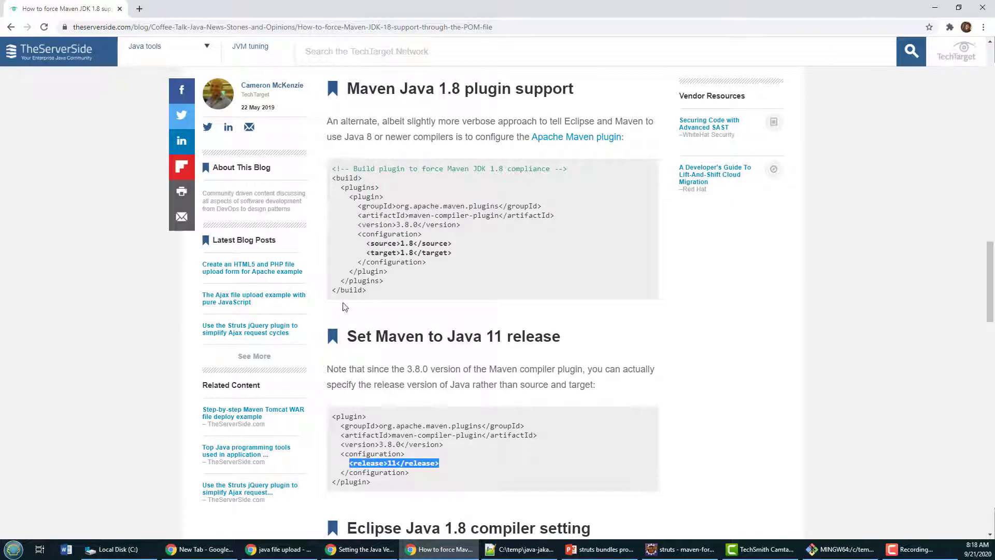
{"action": "left_click_drag", "start_coordinate": [331, 168], "coordinate": [366, 290]}
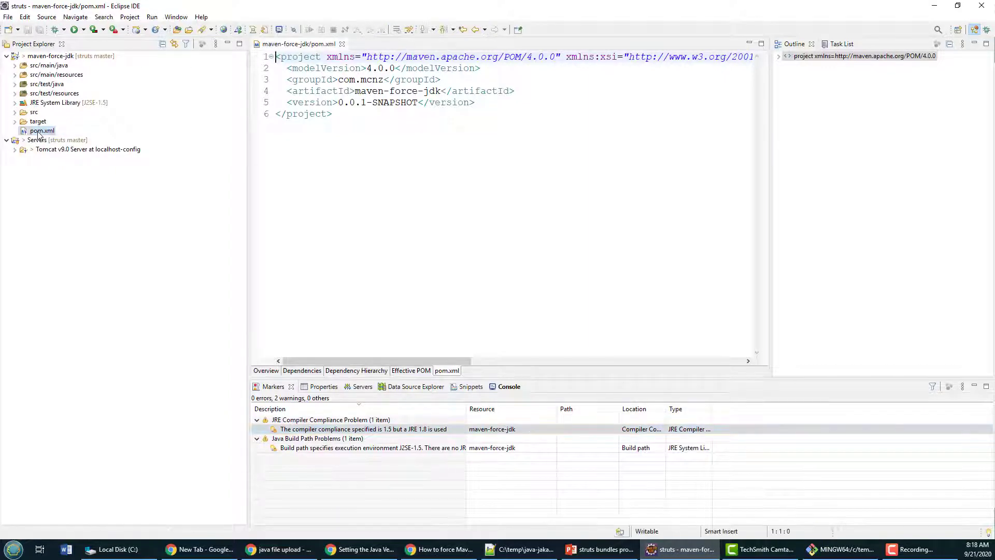
Paste the Java 1.8 build block into pom.xml, save it and reformat the markup.
{"action": "key", "text": "Enter"}
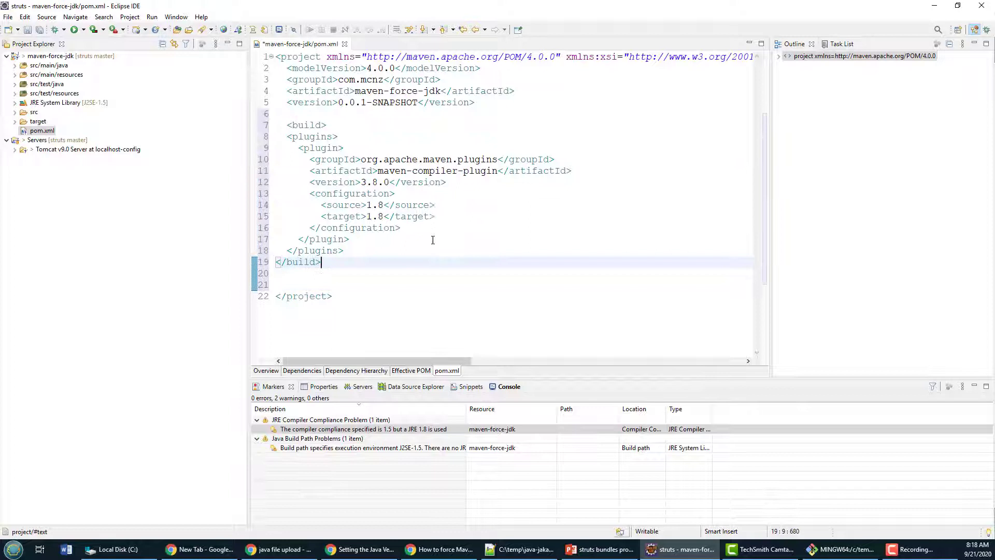
{"action": "key", "text": "ctrl+s"}
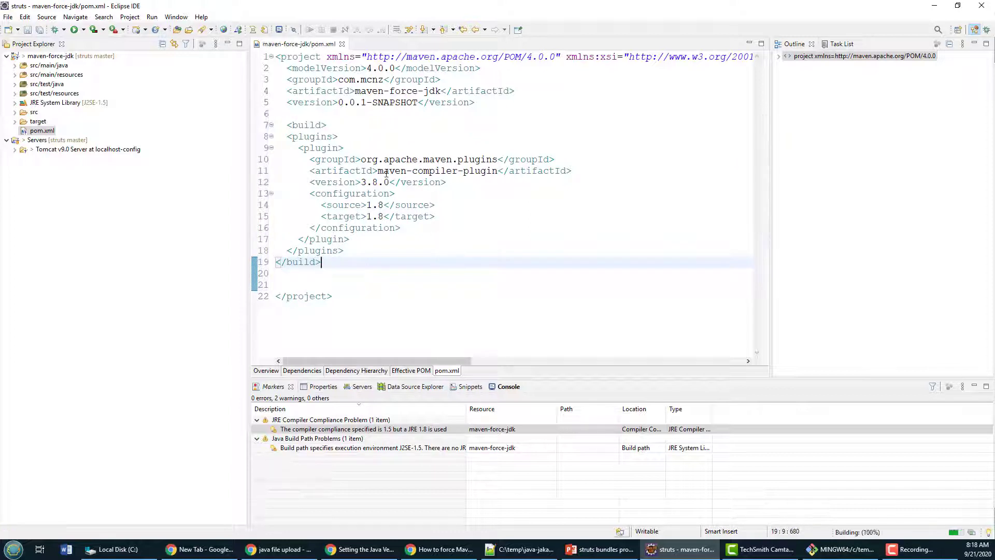
{"action": "right_click", "coordinate": [385, 171]}
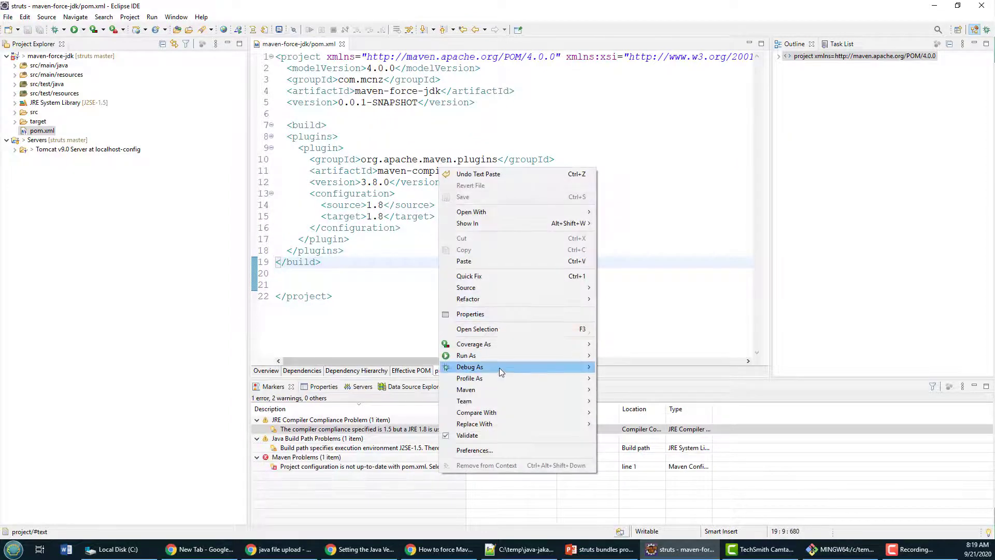
{"action": "mouse_move", "coordinate": [465, 287]}
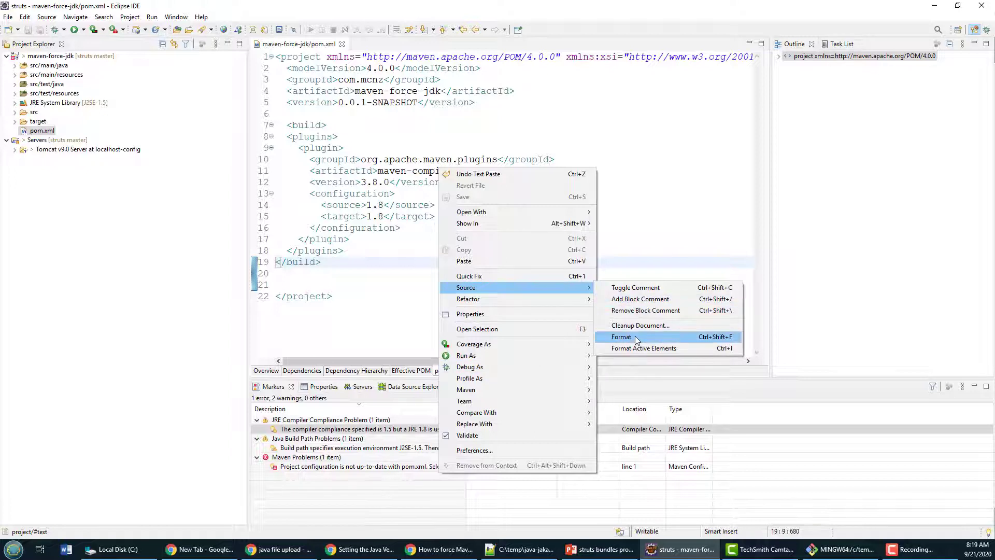
{"action": "left_click", "coordinate": [620, 336]}
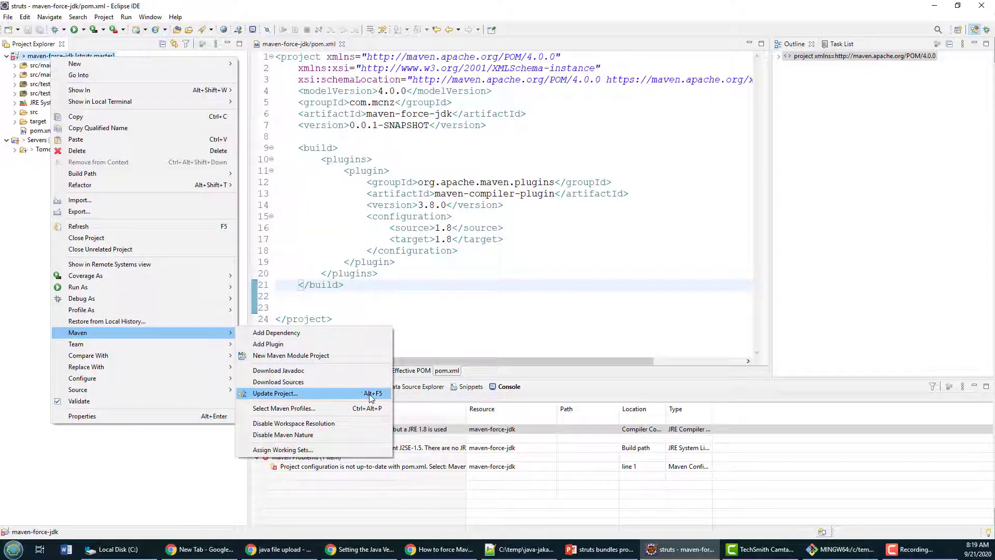
Run Maven > Update Project on maven-force-jdk to apply the edited pom.xml.
{"action": "left_click", "coordinate": [274, 394]}
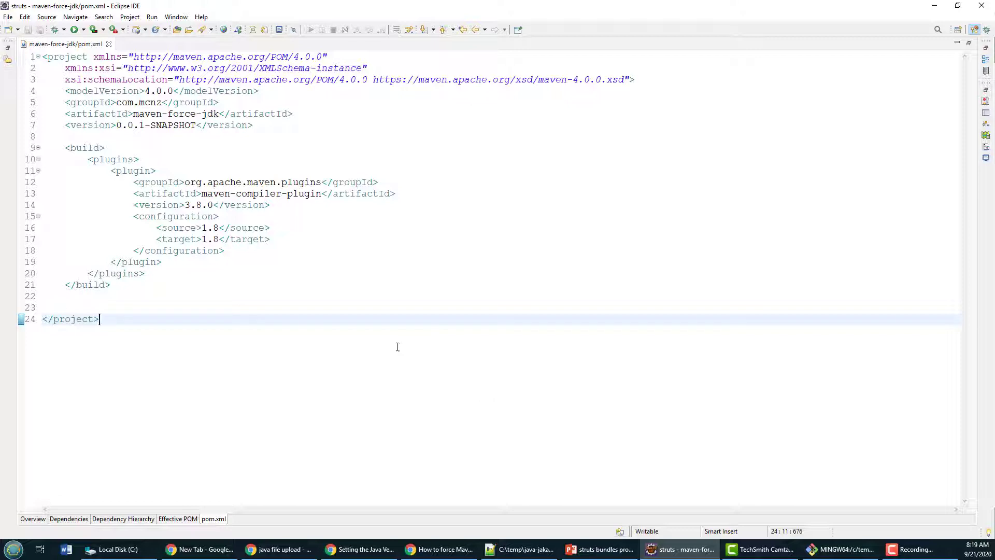
{"action": "mouse_move", "coordinate": [275, 246]}
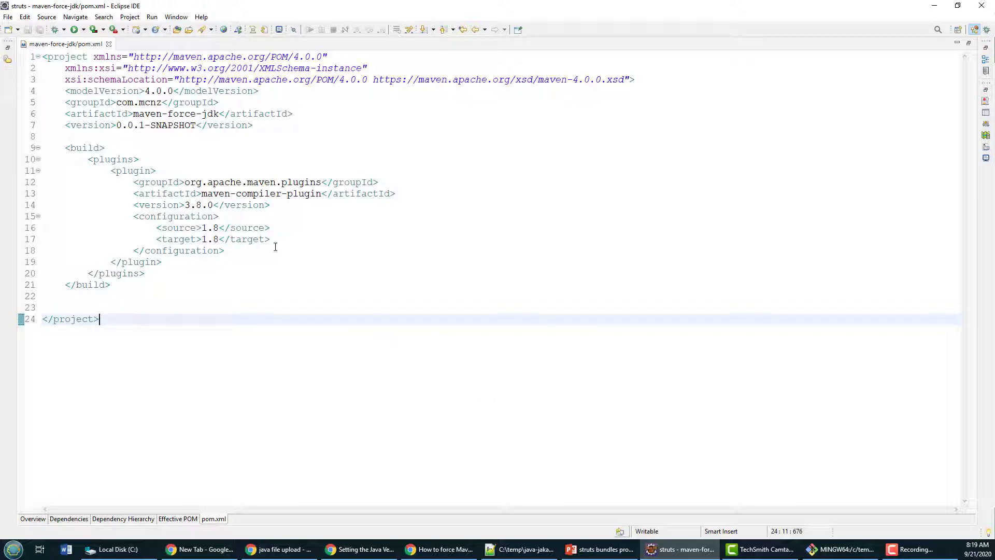